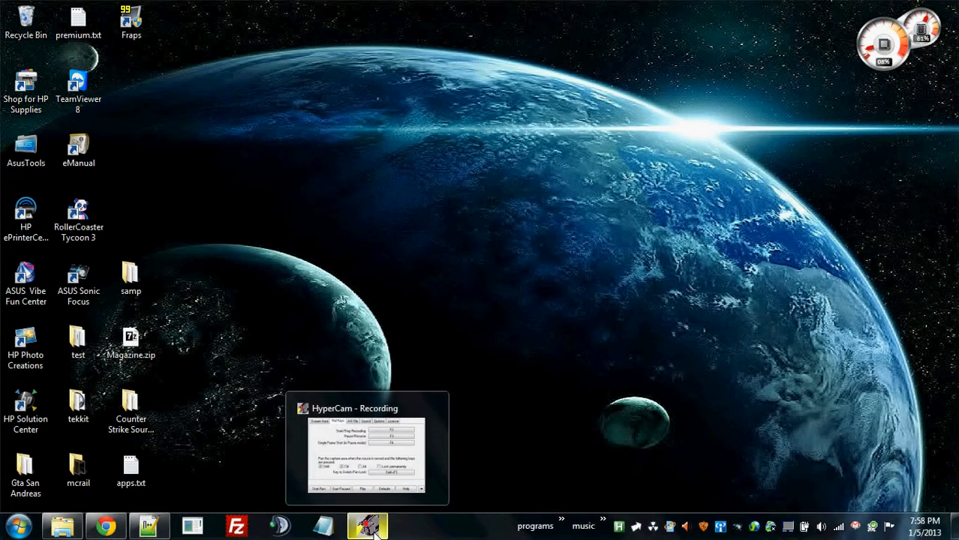
pyautogui.moveTo(480, 504)
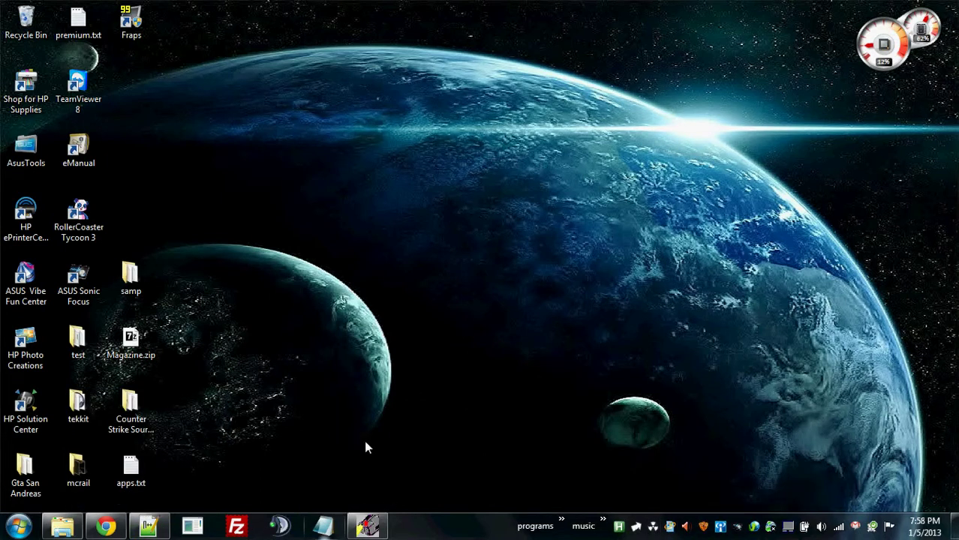
# - View the Extended Client Info addon page comparing default and extended client info panels
pyautogui.click(105, 525)
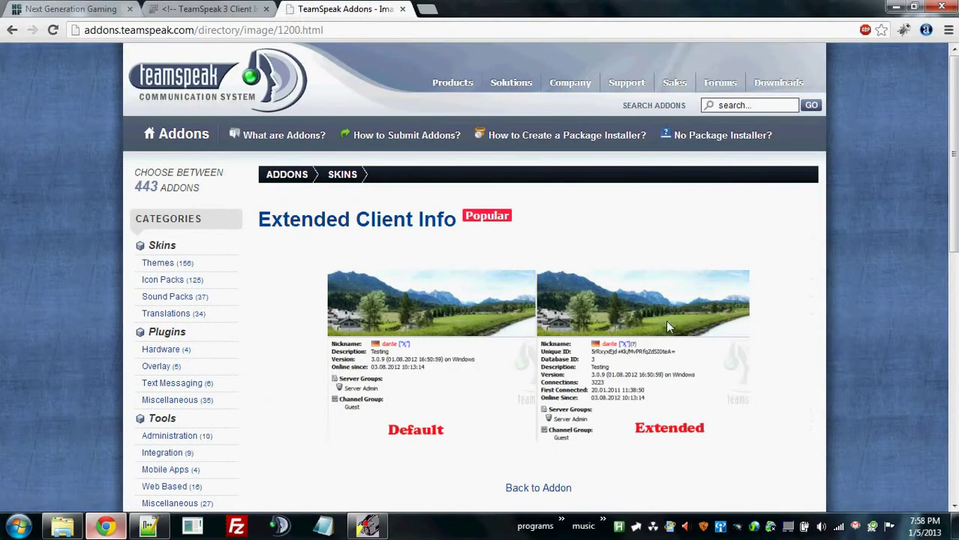
pyautogui.moveTo(357, 366)
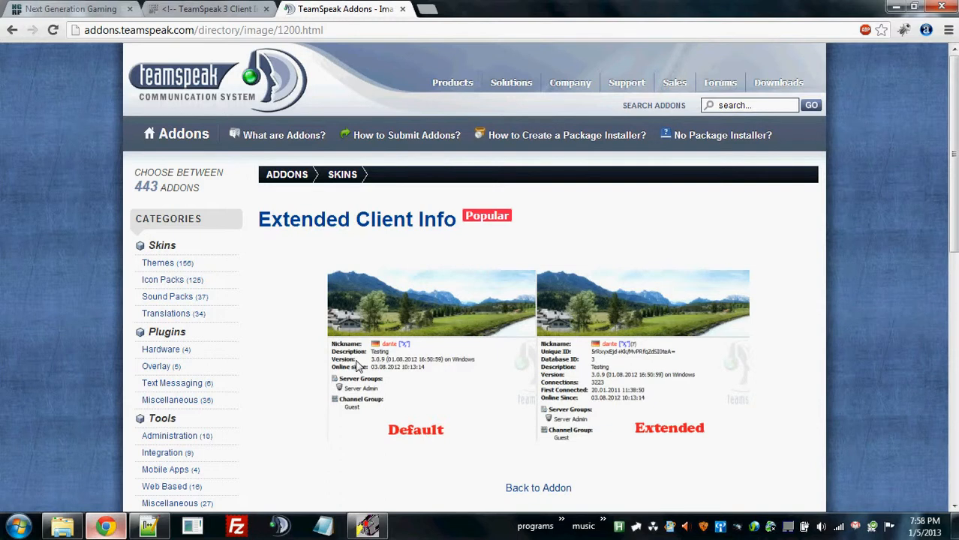
pyautogui.moveTo(608, 377)
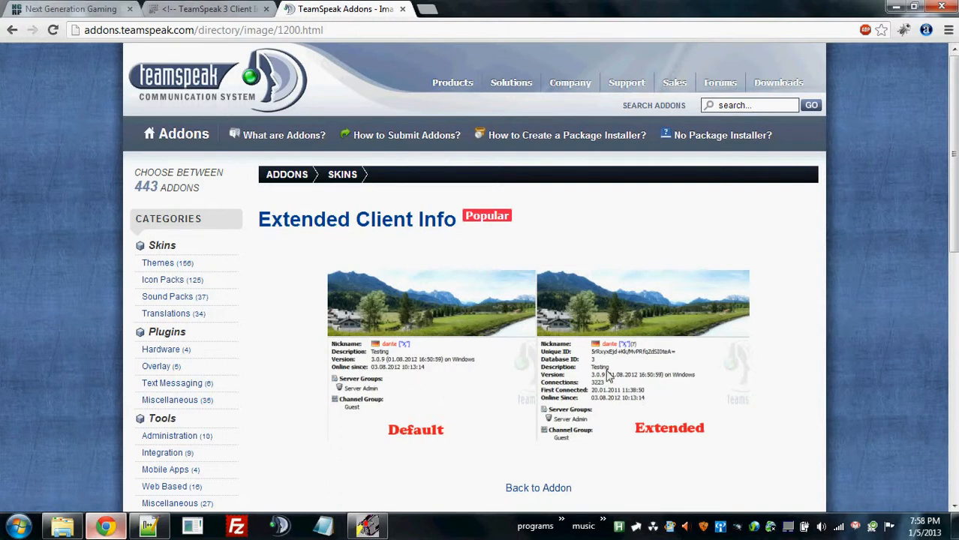
pyautogui.moveTo(570, 417)
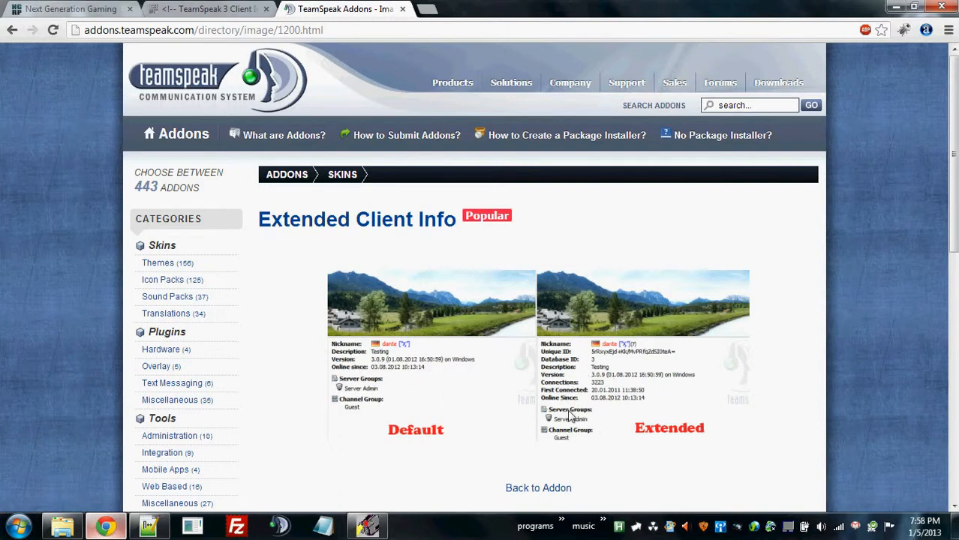
pyautogui.moveTo(557, 383)
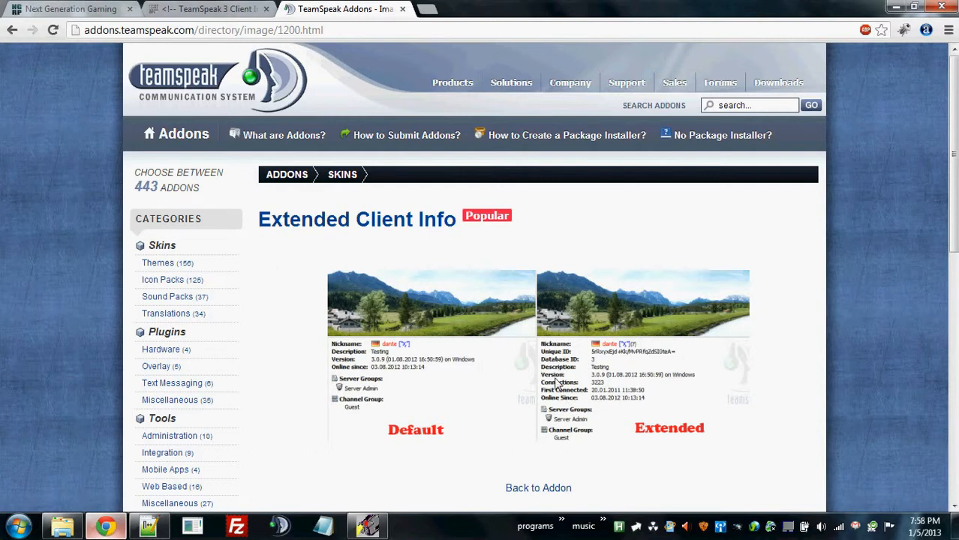
pyautogui.moveTo(555, 394)
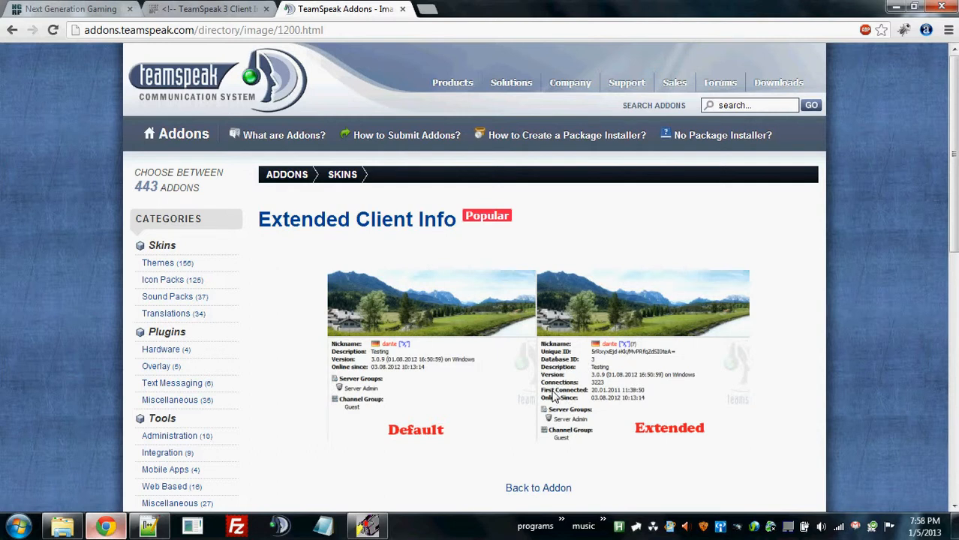
pyautogui.moveTo(636, 353)
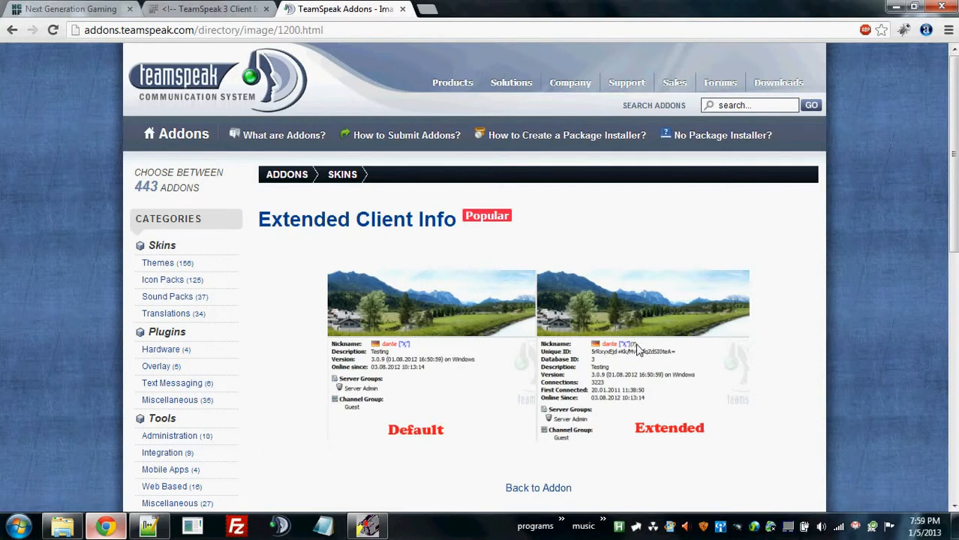
pyautogui.scroll(-3)
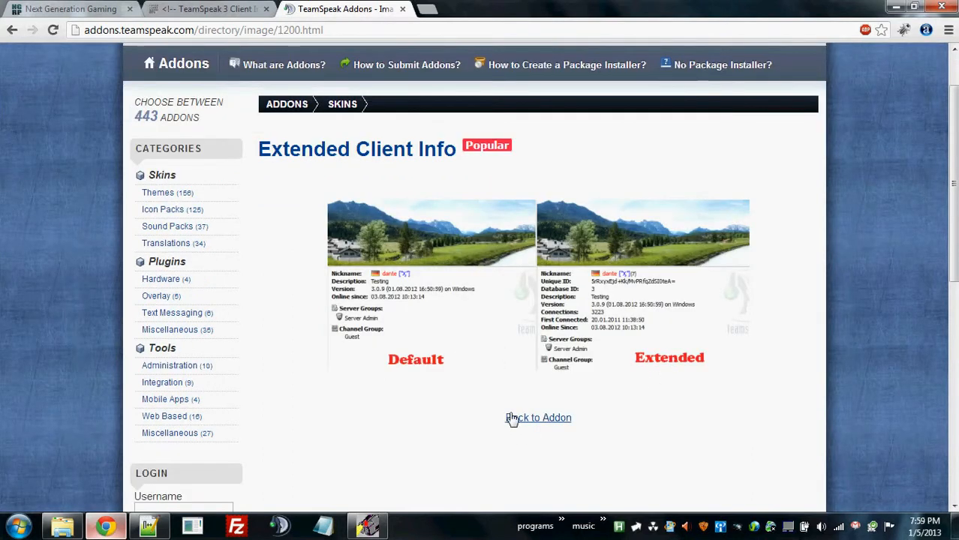
pyautogui.moveTo(539, 417)
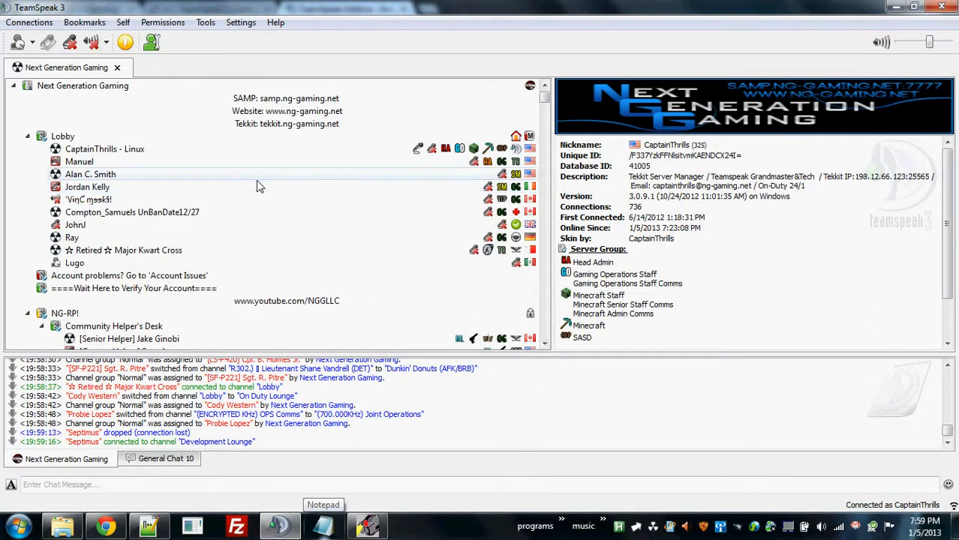
# - Inspect the Lobby clients' info panels showing database ID, connections and first connected
pyautogui.click(105, 149)
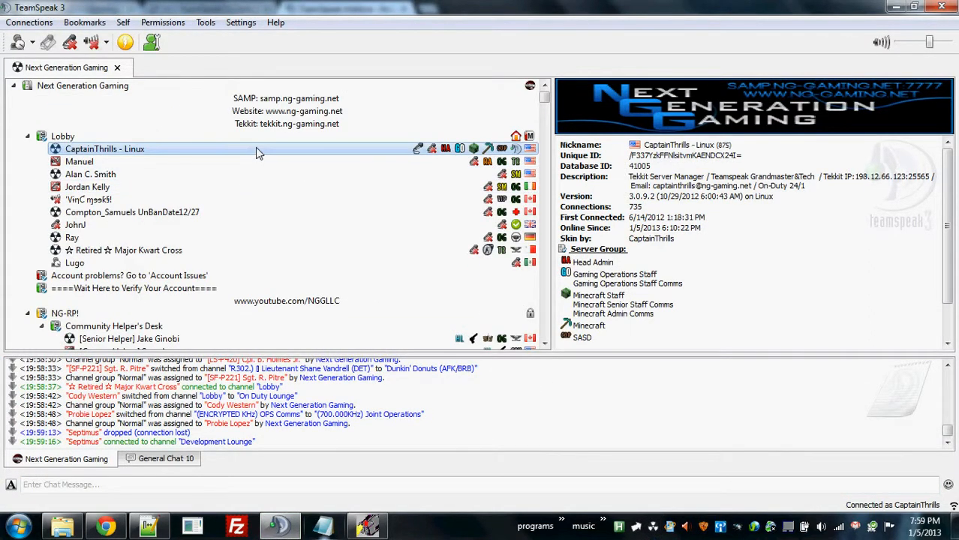
pyautogui.moveTo(651, 216)
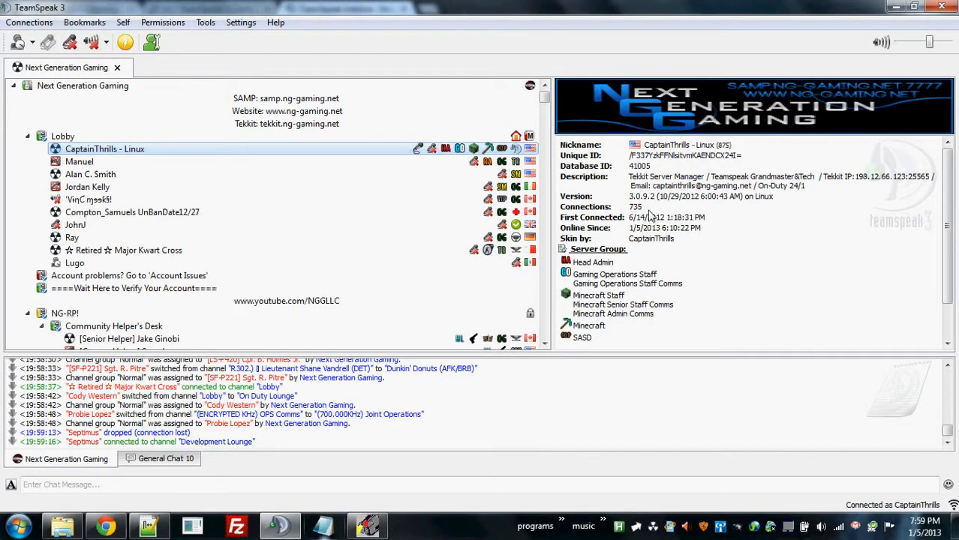
pyautogui.click(73, 249)
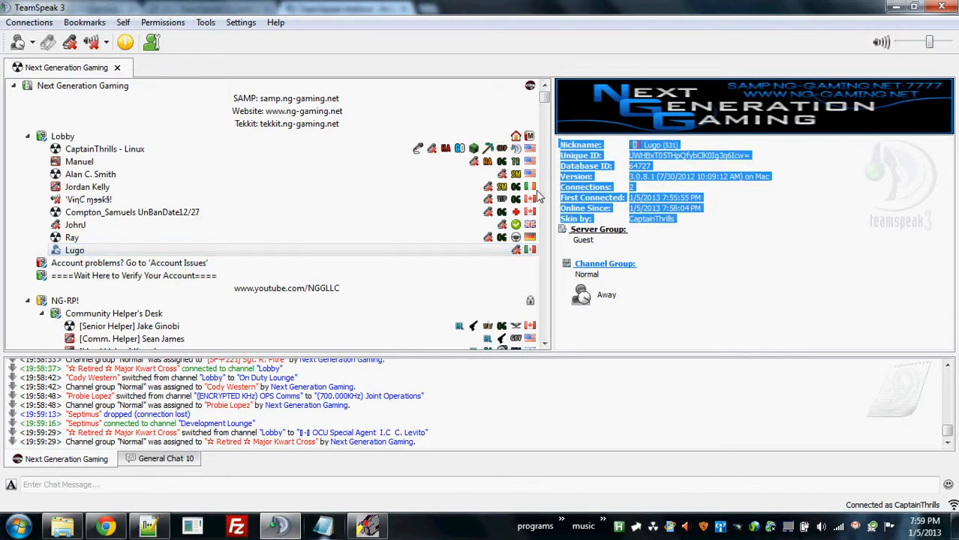
pyautogui.click(615, 199)
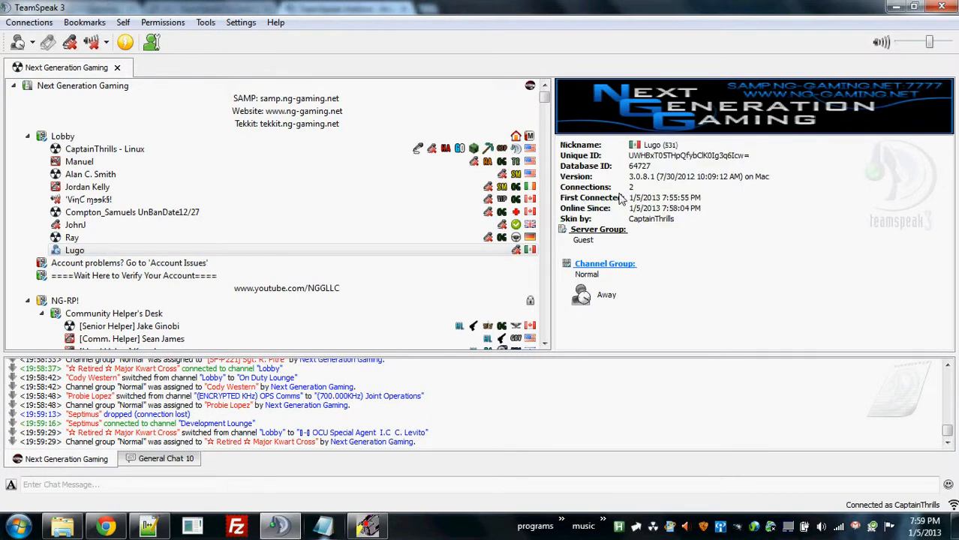
pyautogui.moveTo(601, 210)
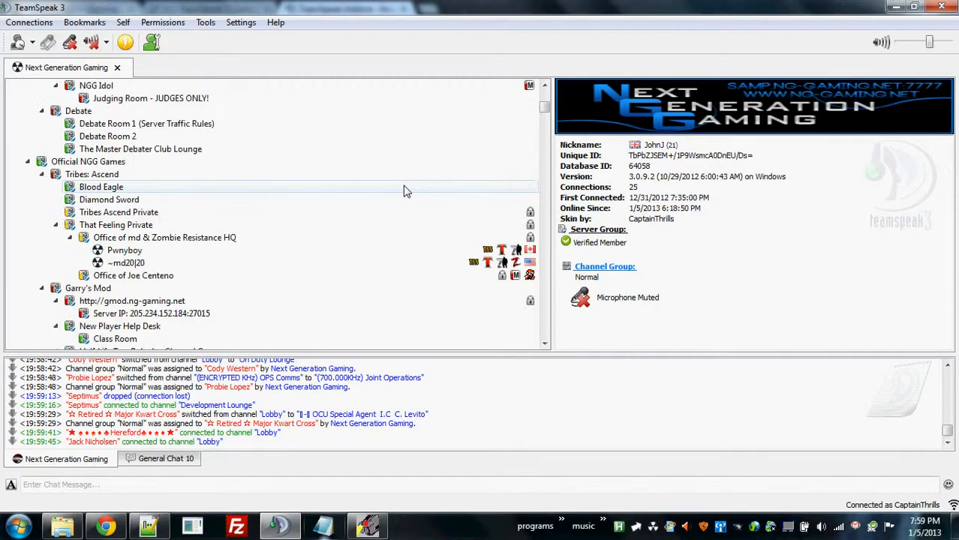
pyautogui.scroll(-3)
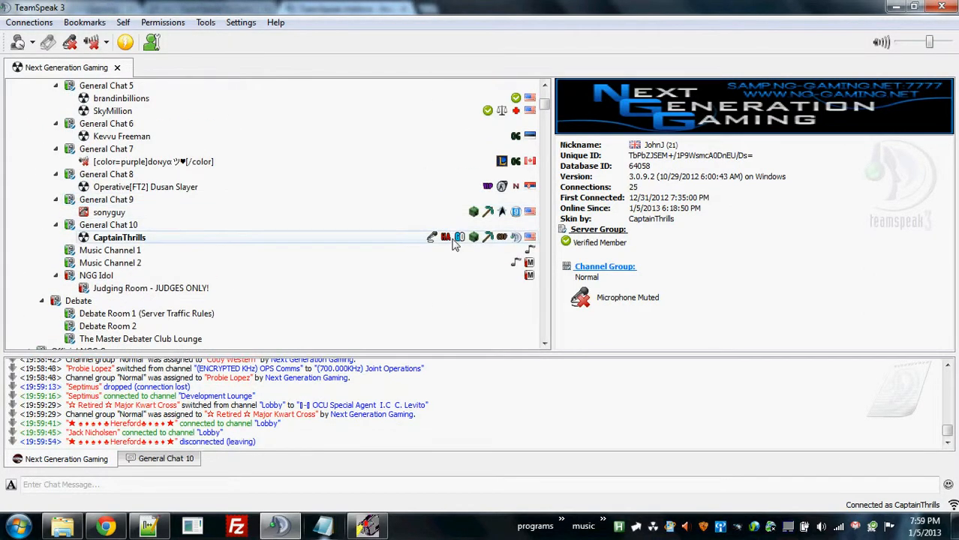
pyautogui.click(120, 237)
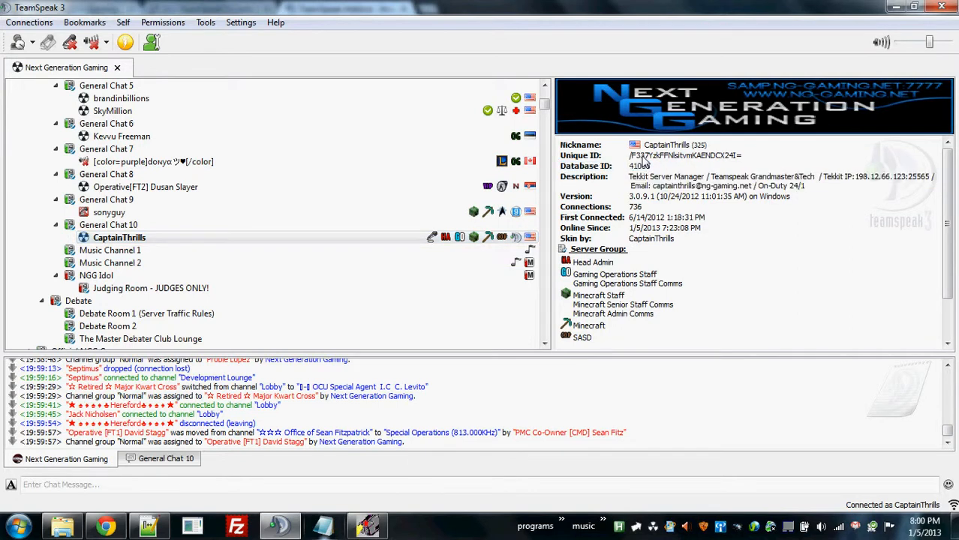
pyautogui.doubleClick(638, 165)
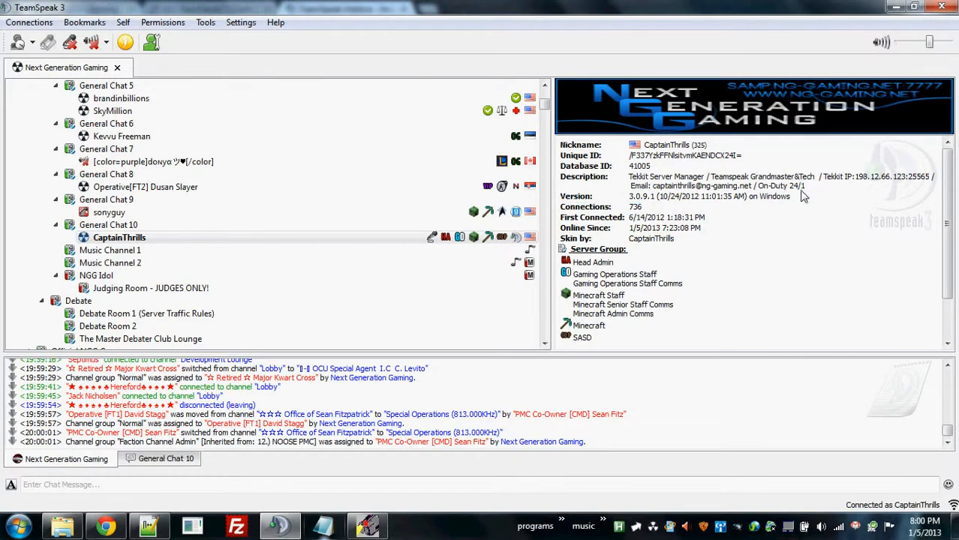
pyautogui.scroll(-3)
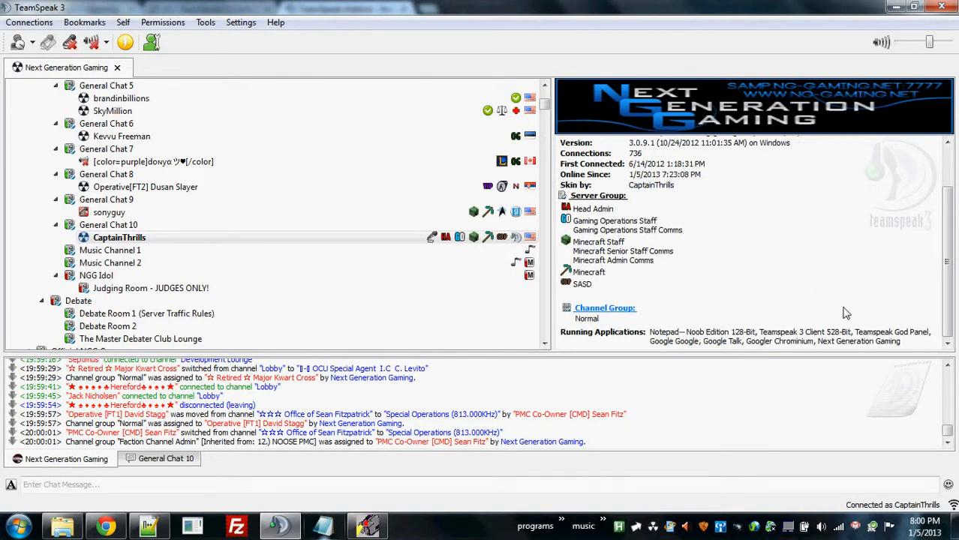
pyautogui.click(118, 237)
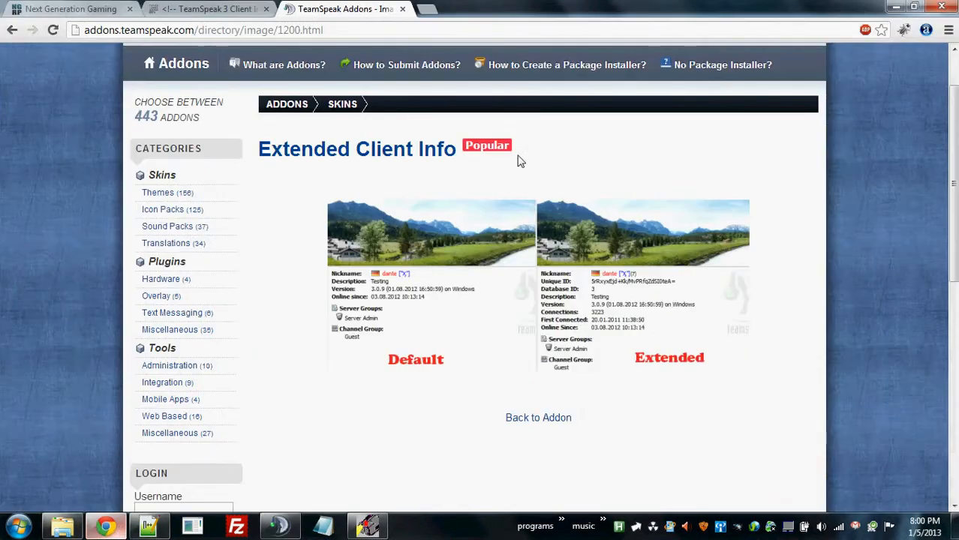
pyautogui.moveTo(612, 284)
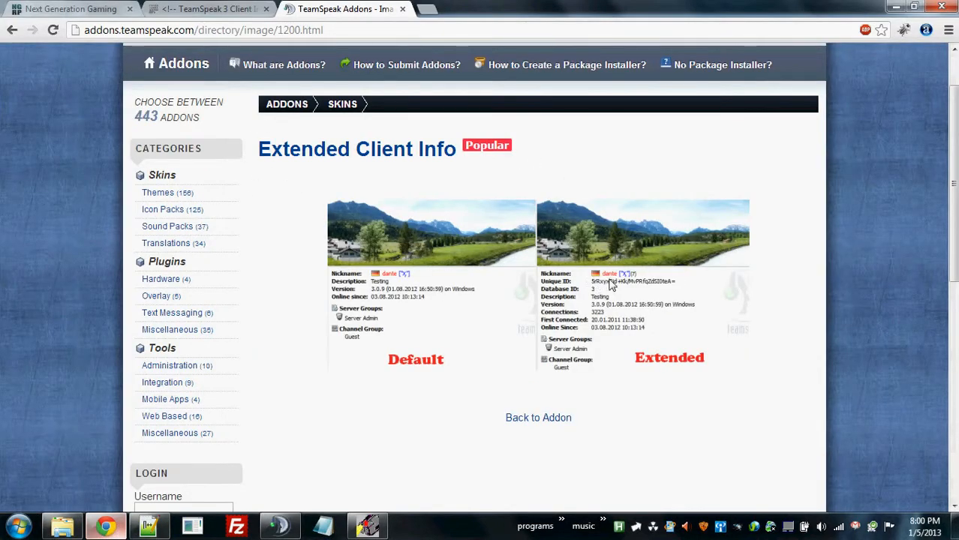
pyautogui.moveTo(588, 284)
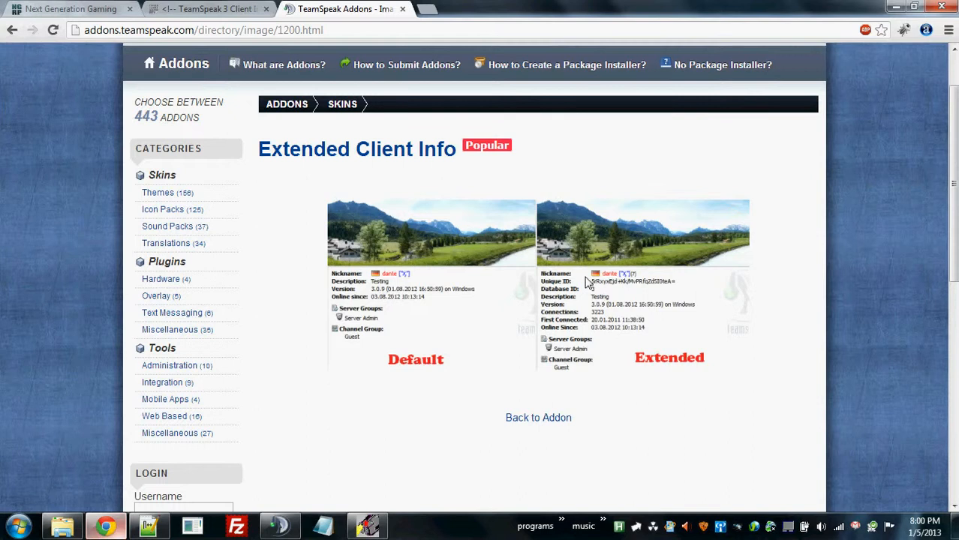
pyautogui.moveTo(685, 272)
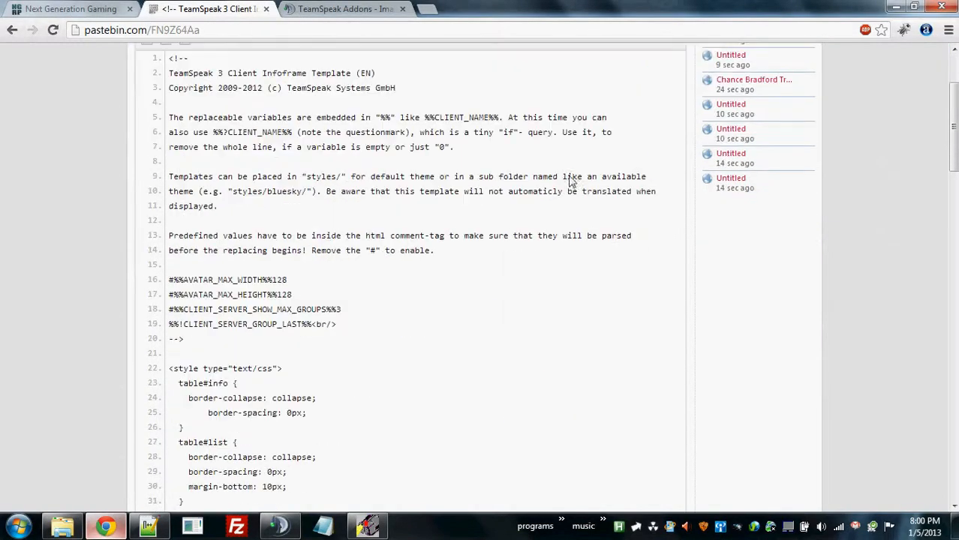
# - Review the Pastebin clientinfo template markup, then bring up the TeamSpeak styles folder in Explorer
pyautogui.click(141, 30)
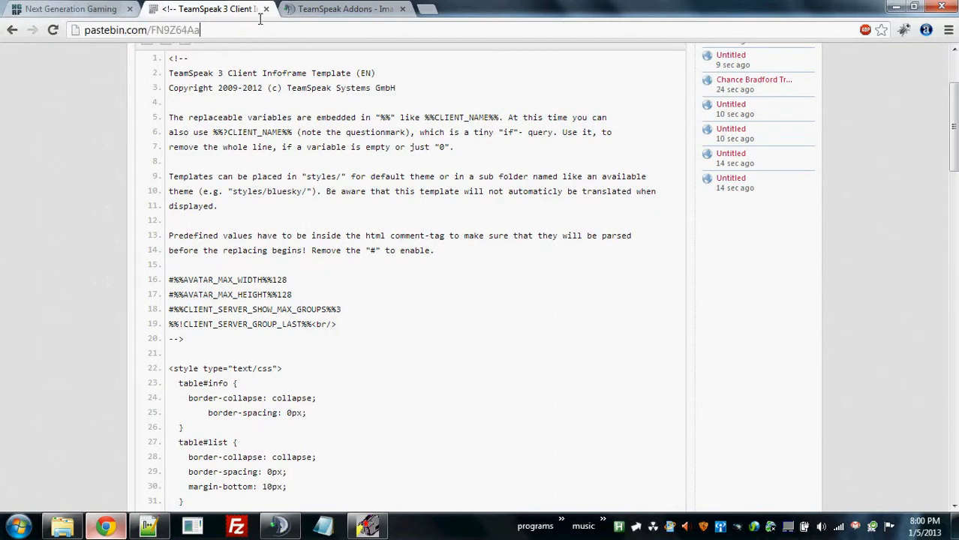
pyautogui.scroll(-3)
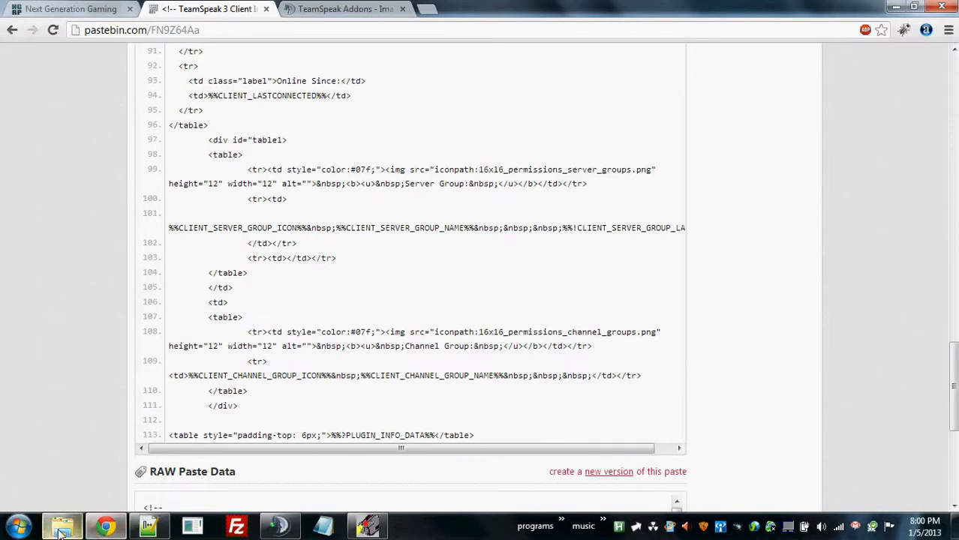
pyautogui.click(61, 526)
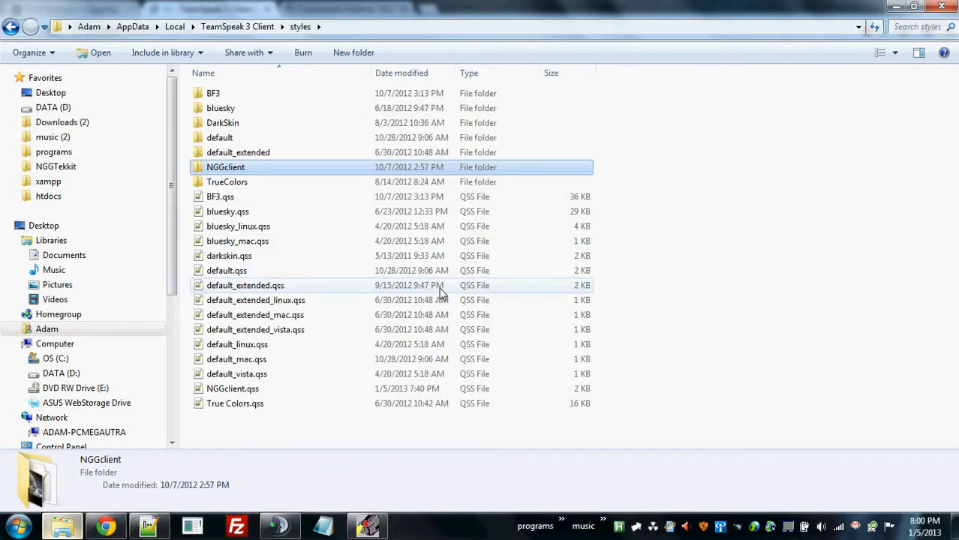
pyautogui.moveTo(398, 315)
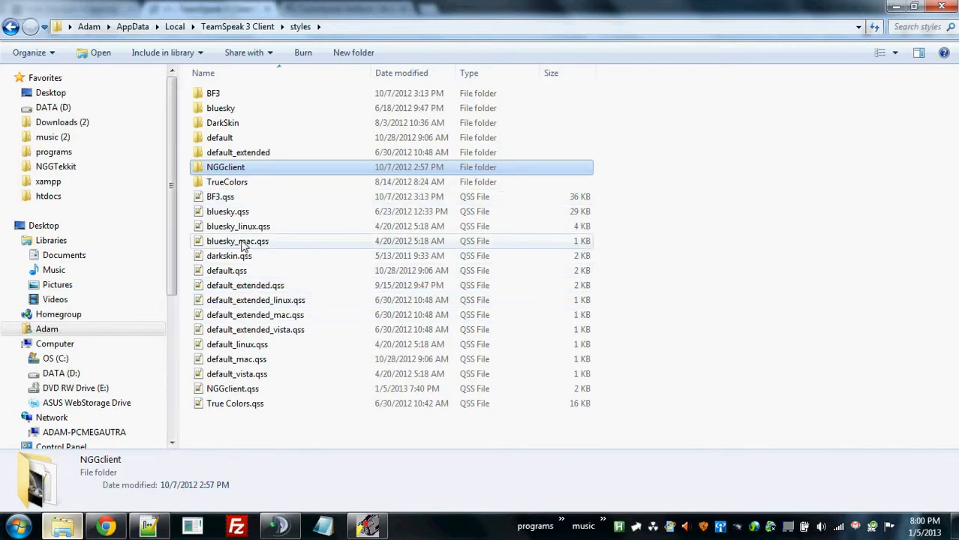
# - Enter the default style folder containing clientinfo.tpl
pyautogui.doubleClick(227, 270)
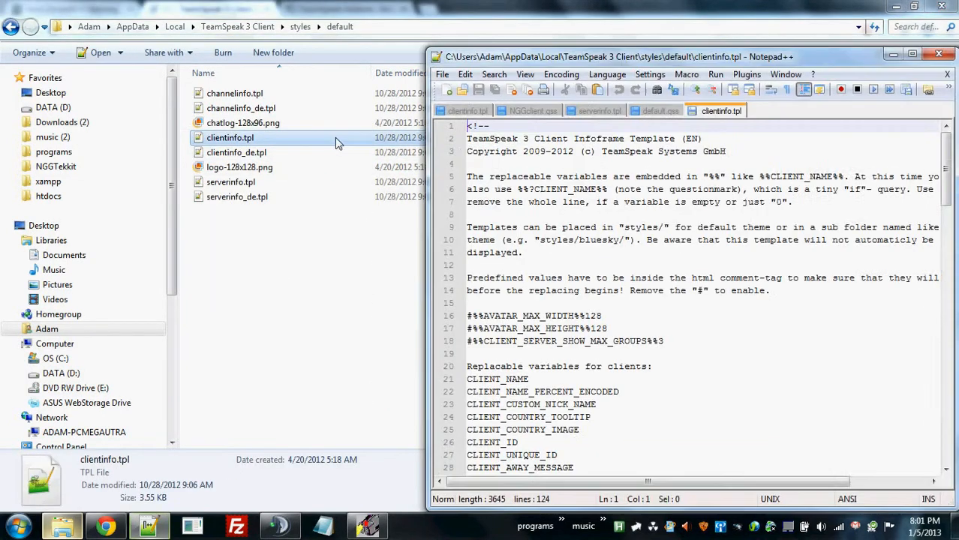
pyautogui.scroll(-3)
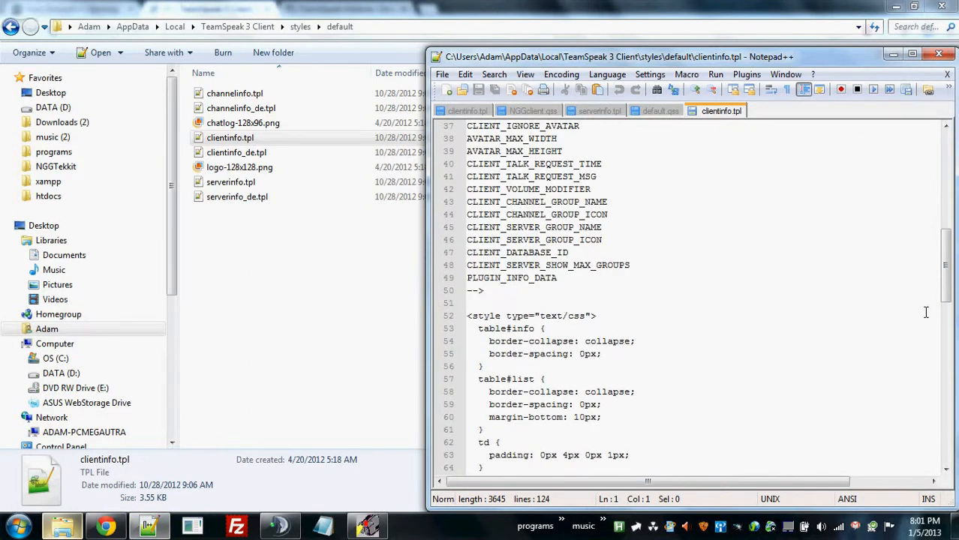
pyautogui.scroll(3)
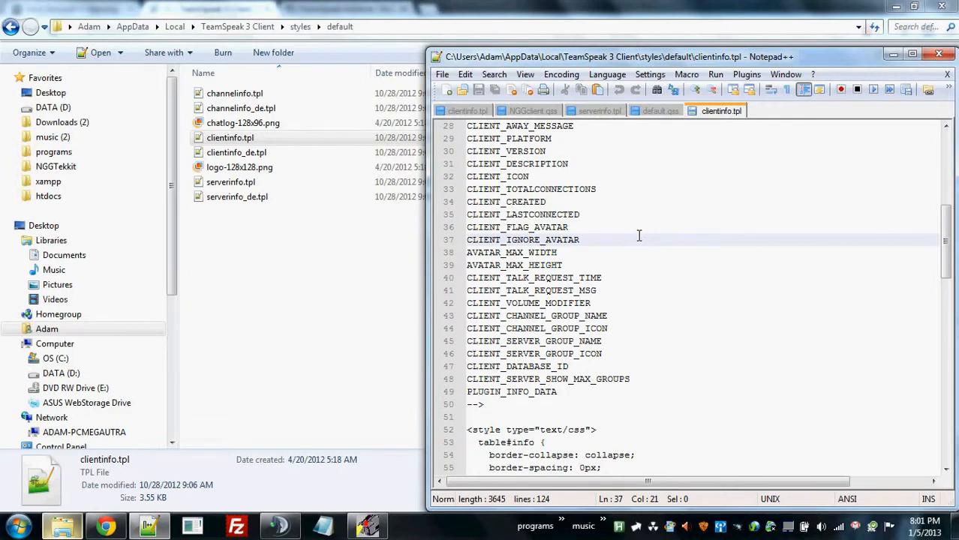
pyautogui.scroll(-3)
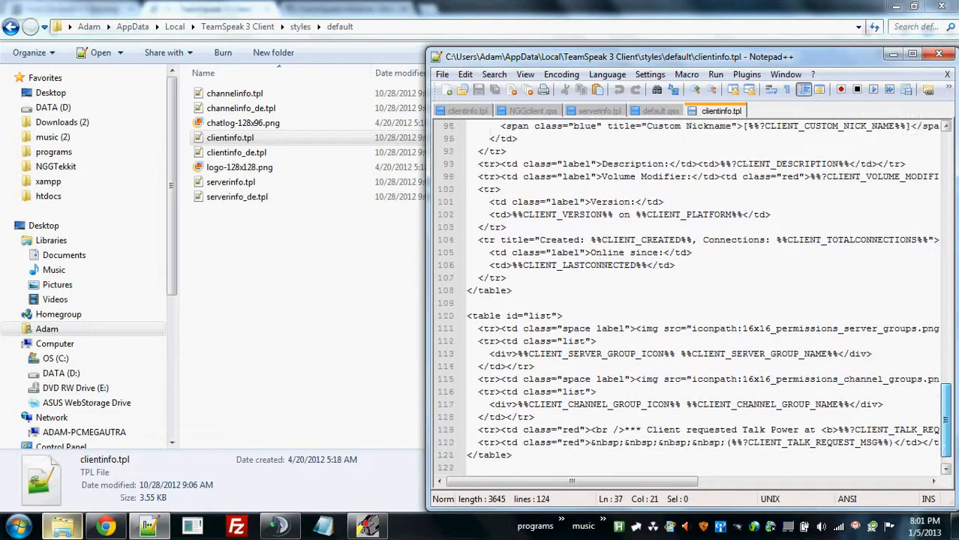
pyautogui.scroll(3)
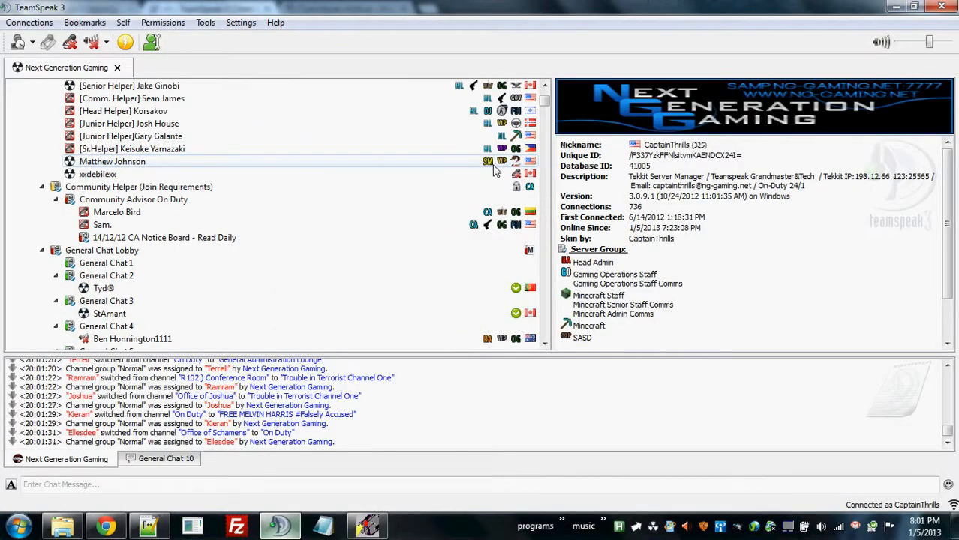
# - Scroll the channel tree to your client in General Chat 10 showing the extended info fields
pyautogui.scroll(-3)
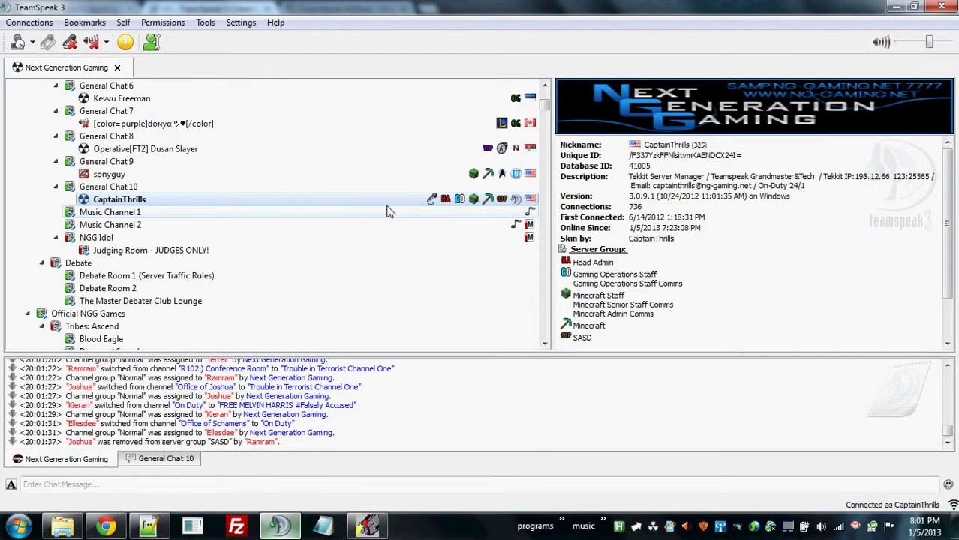
pyautogui.moveTo(465, 210)
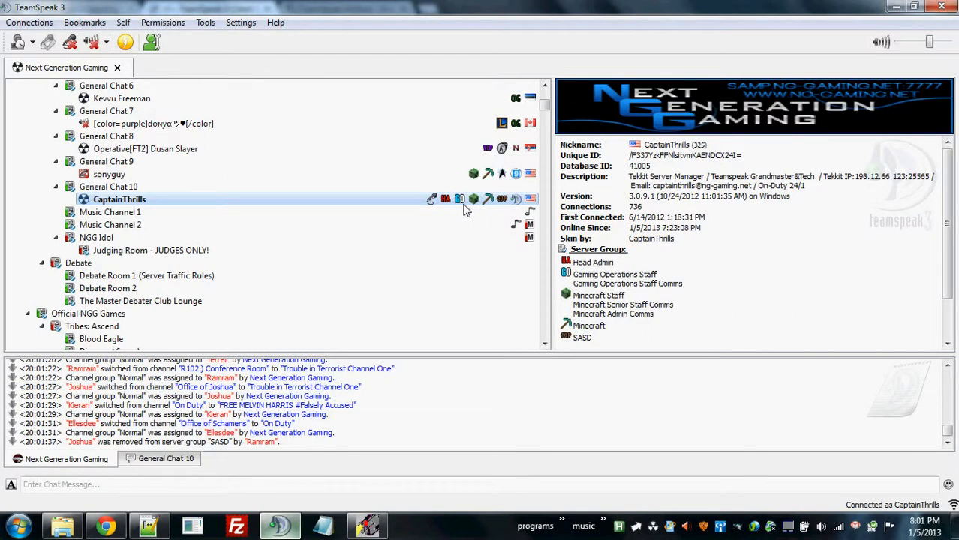
pyautogui.moveTo(461, 202)
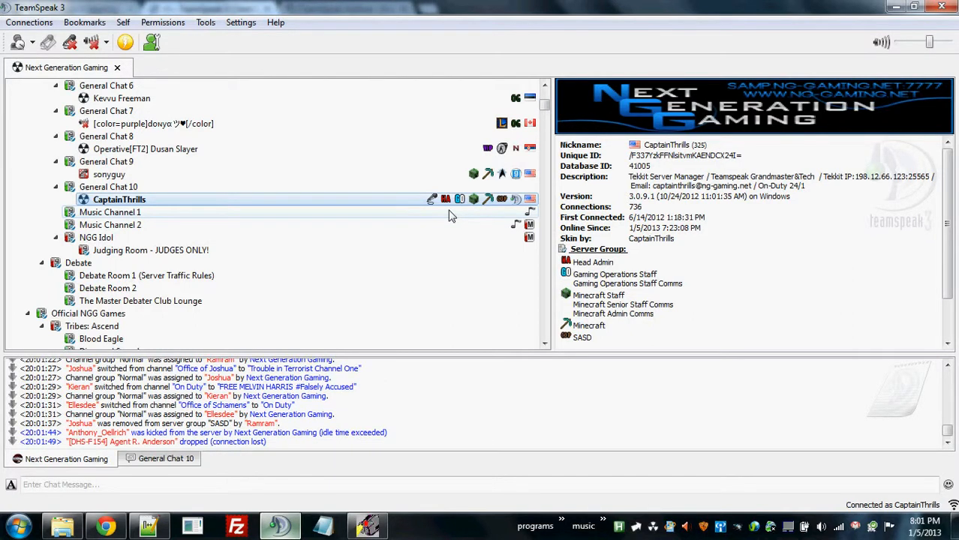
pyautogui.moveTo(411, 465)
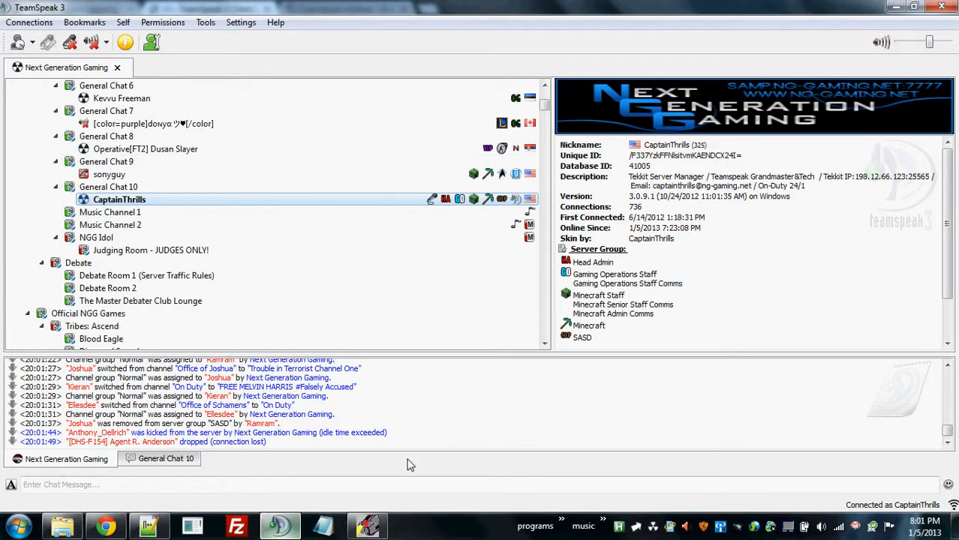